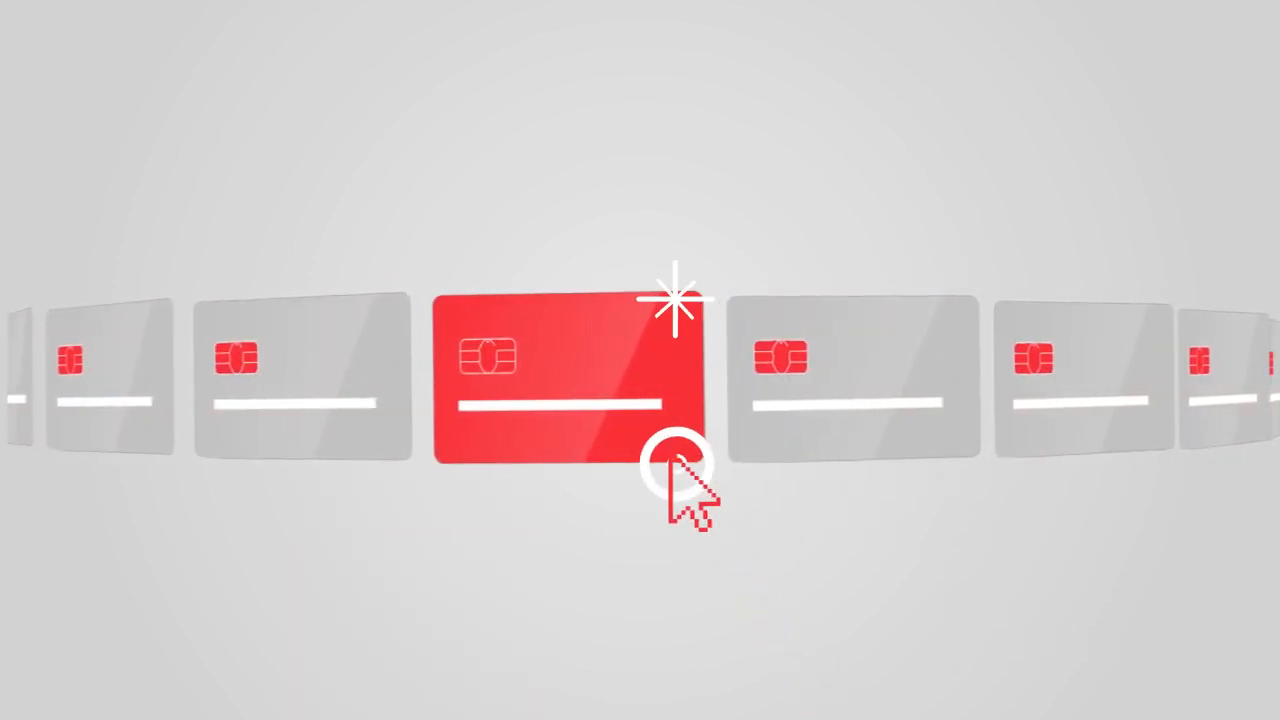
pyautogui.click(676, 470)
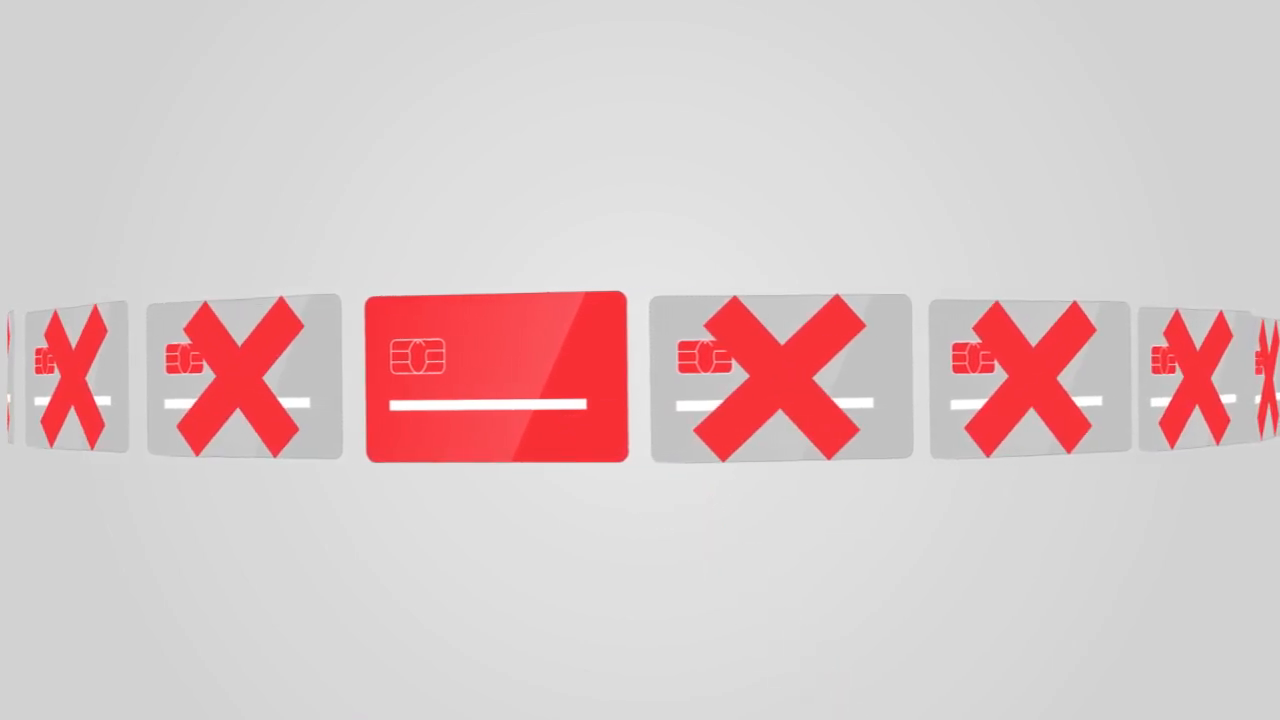